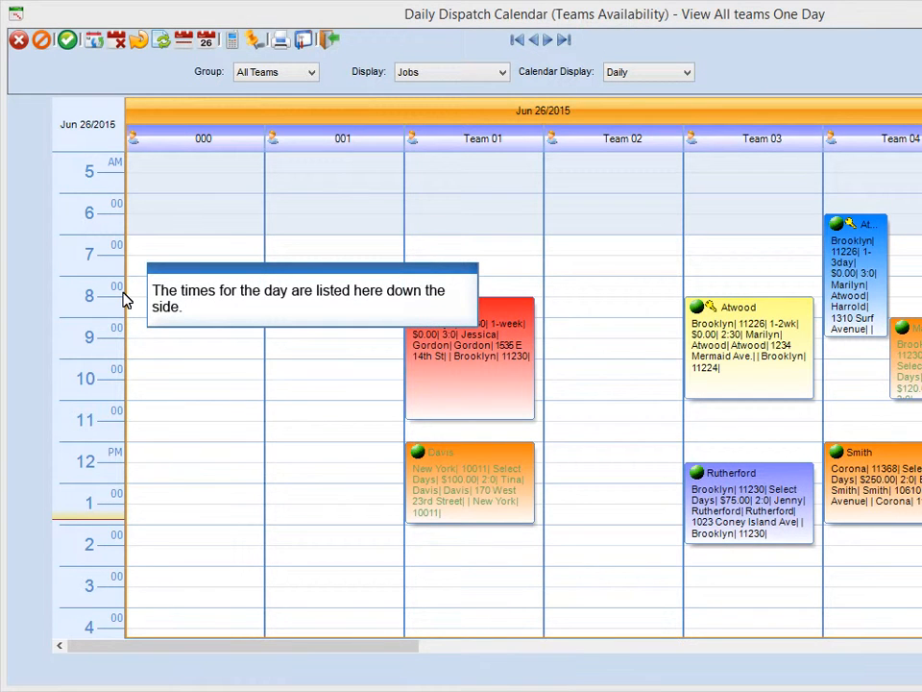
mouse_move(135, 461)
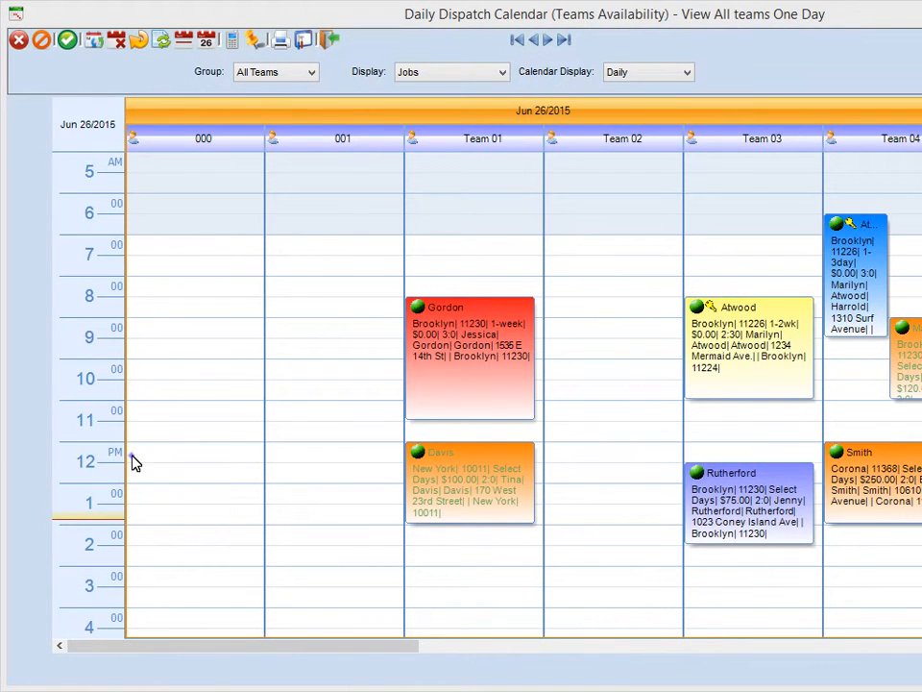
mouse_move(552, 41)
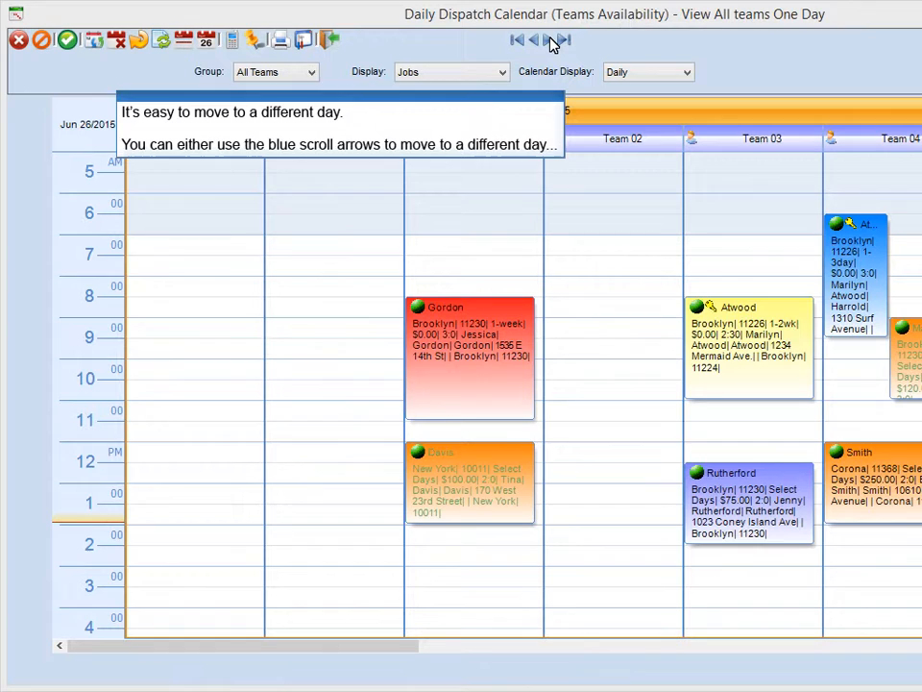
- Advance the calendar and open the July 31, 2015 schedule from the date picker
left_click(560, 39)
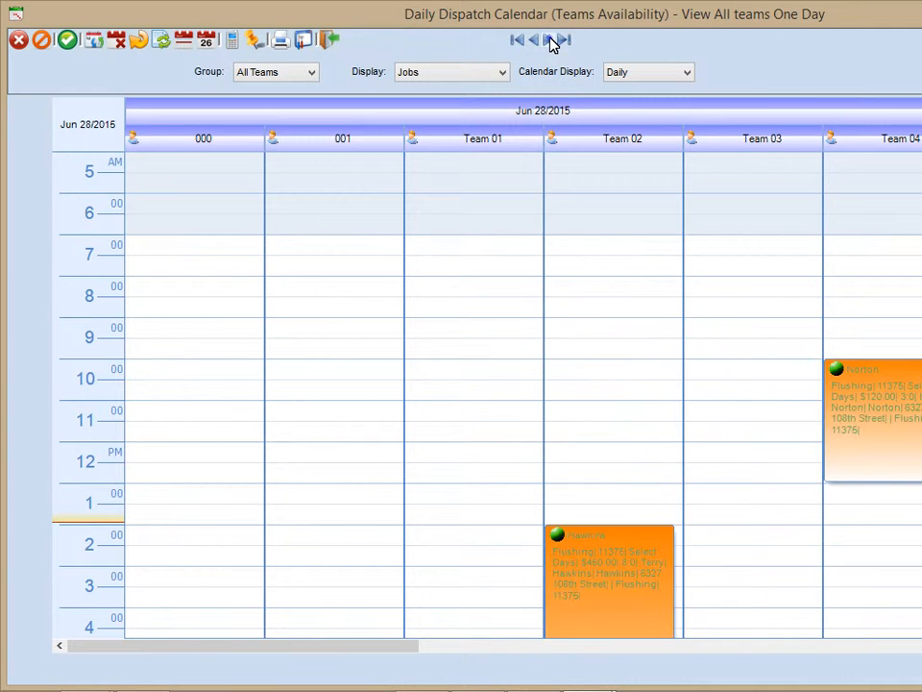
left_click(558, 40)
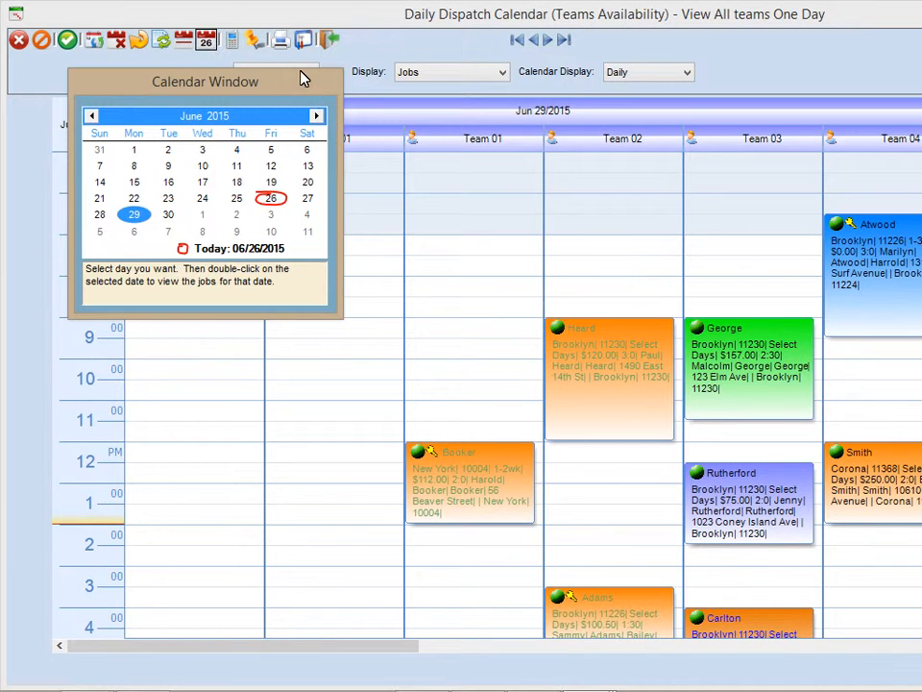
left_click(316, 115)
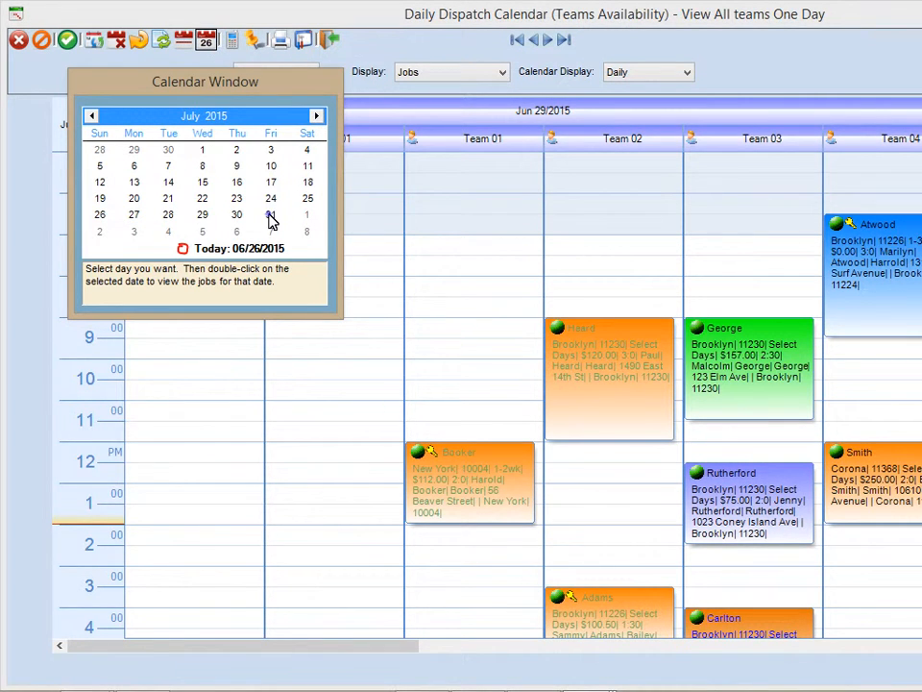
double_click(271, 214)
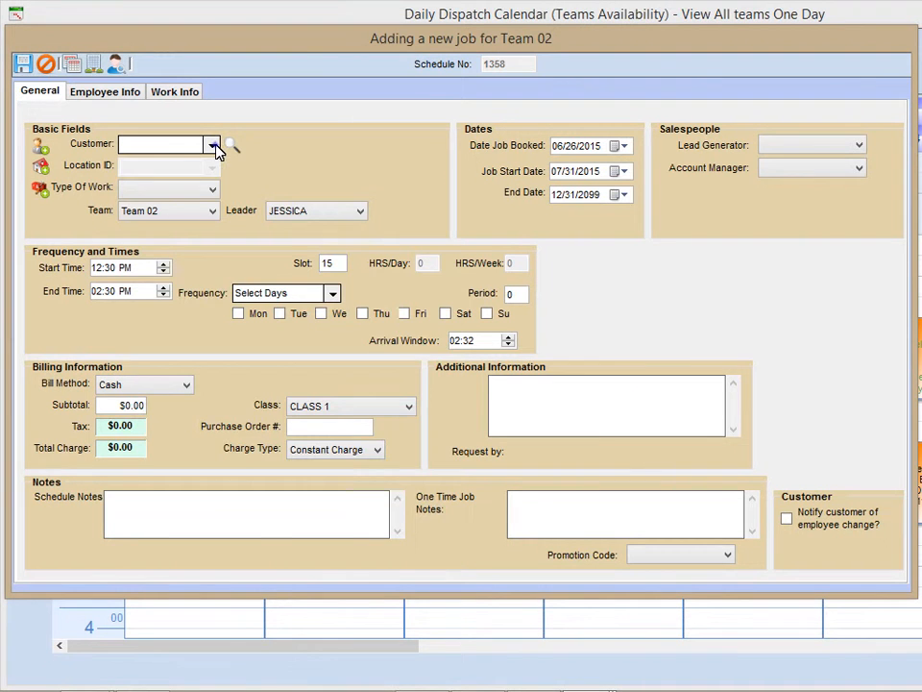
- Create the Team 02 job for customer ATWOOD at location ATWOOD-ALB, carpet work
left_click(211, 144)
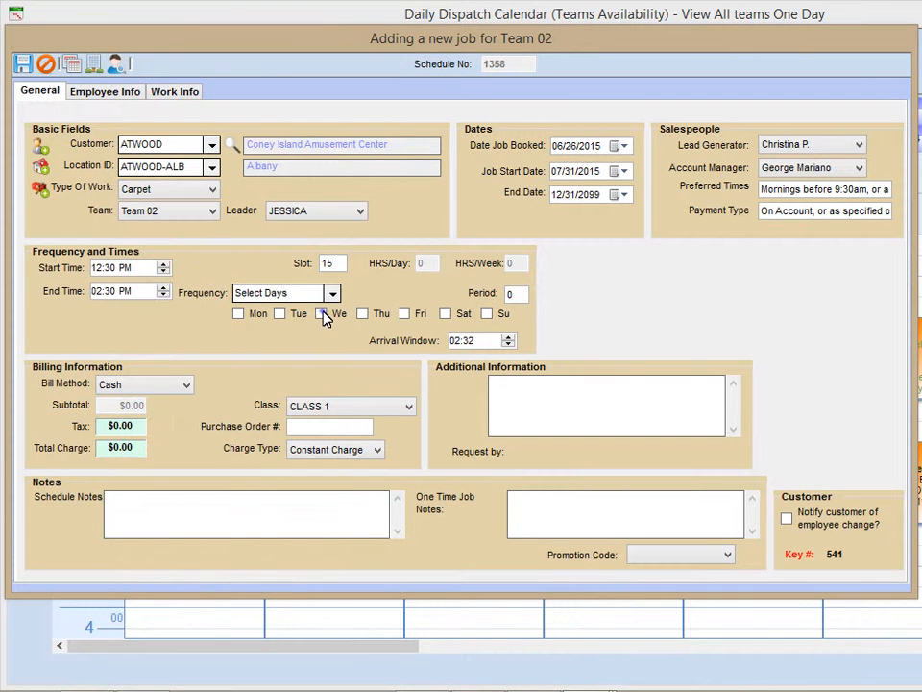
left_click(362, 314)
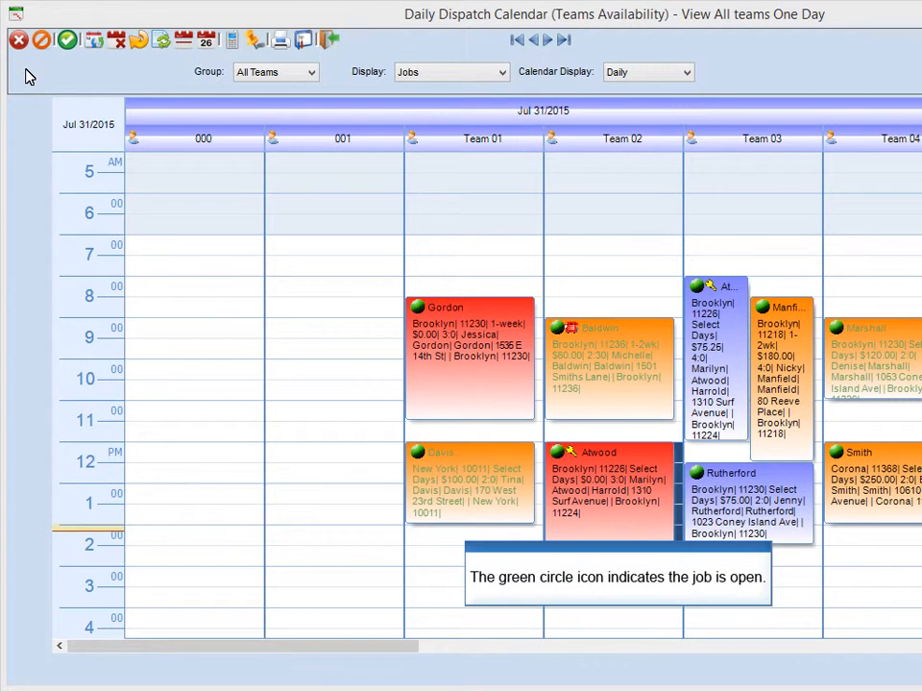
mouse_move(523, 270)
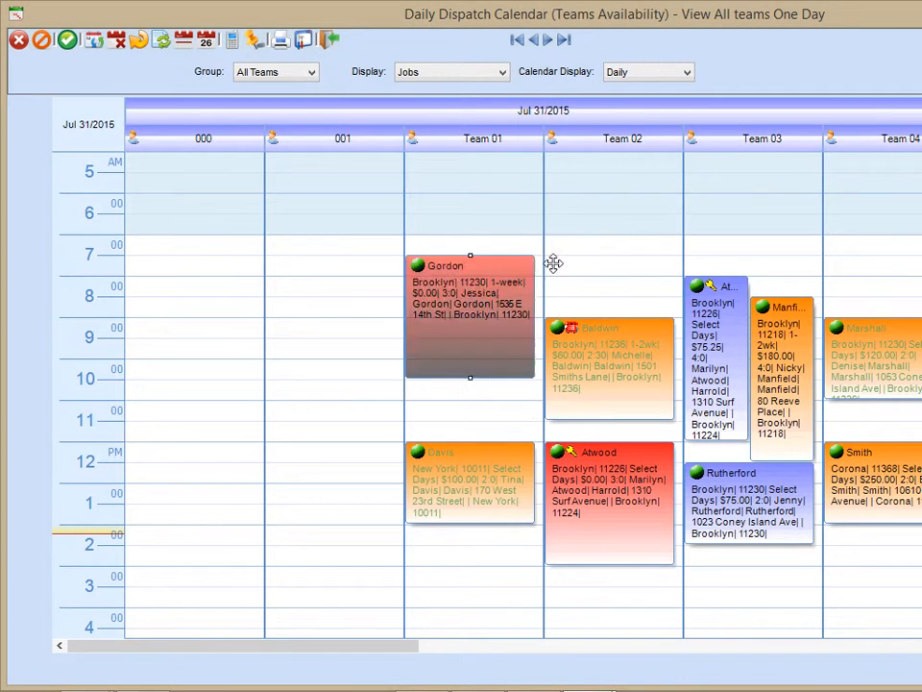
- Drag the Gordon job block into Team 02's column at about 6 AM
left_click_drag(470, 317, 610, 231)
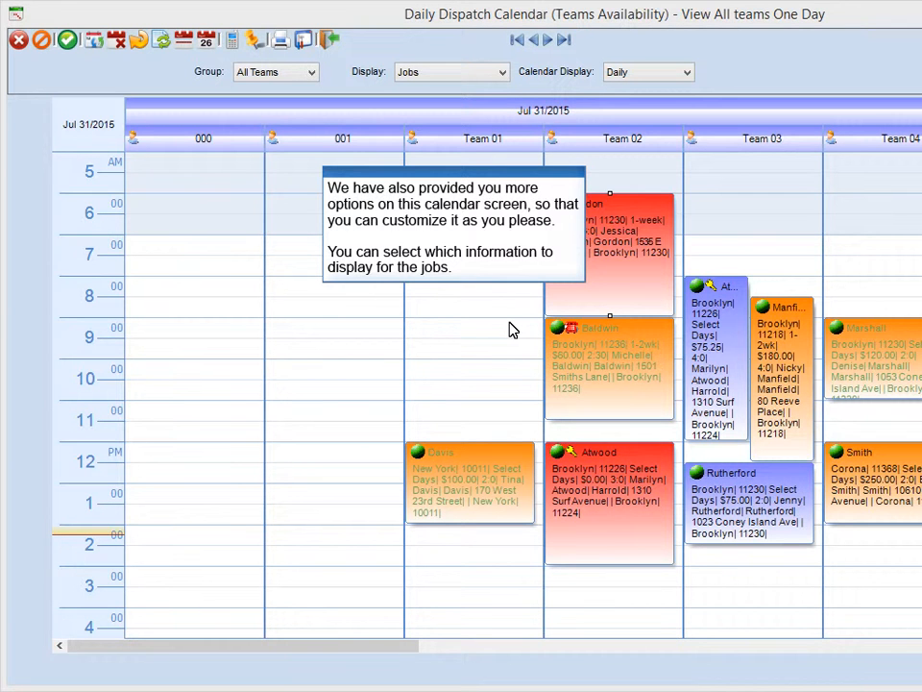
- Turn on Display Location ID and Display Business Name in the dispatch calendar options
left_click(303, 39)
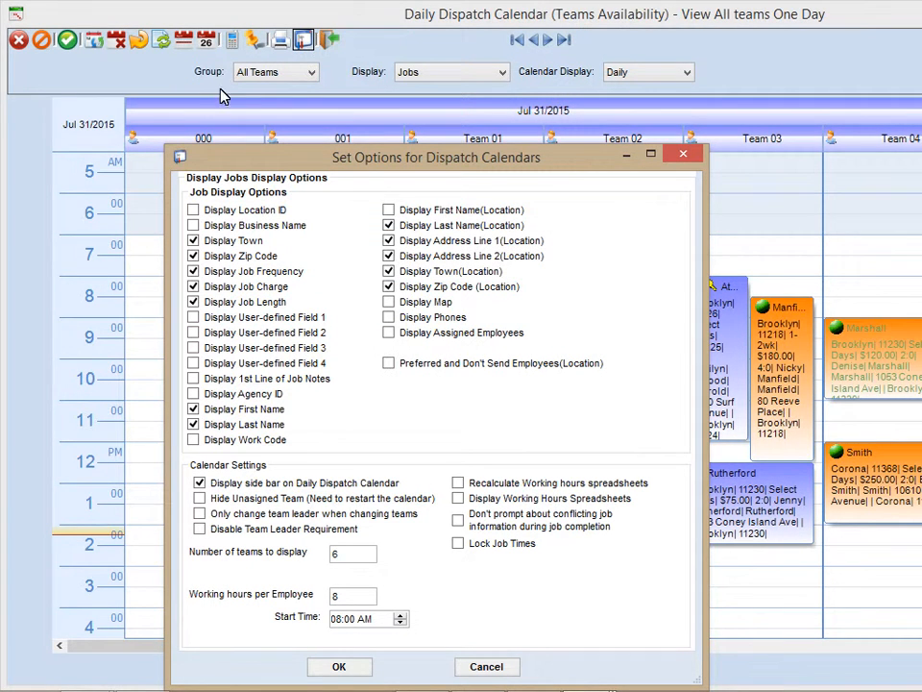
left_click(194, 225)
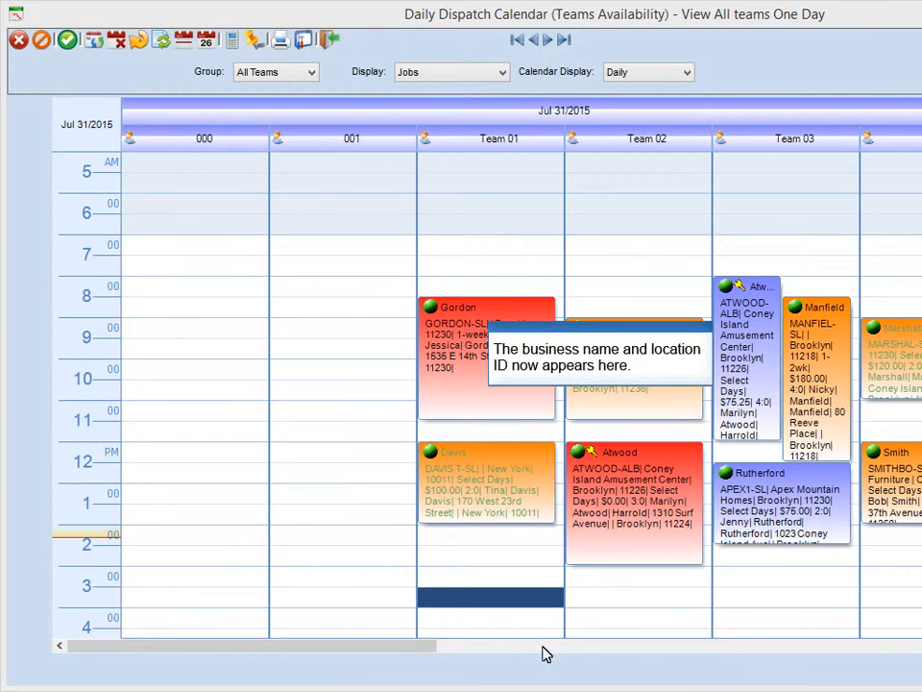
mouse_move(767, 351)
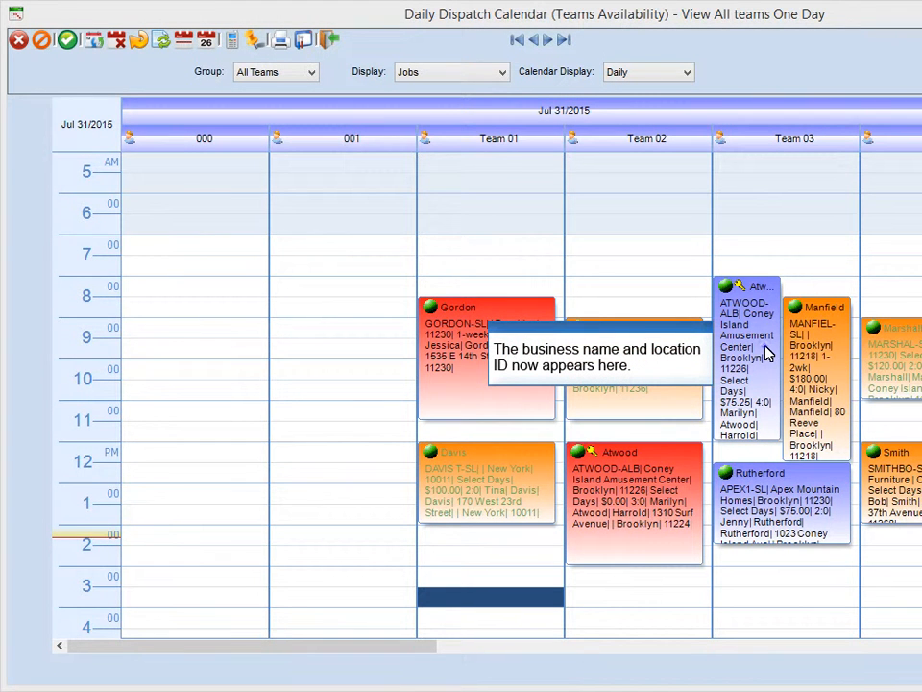